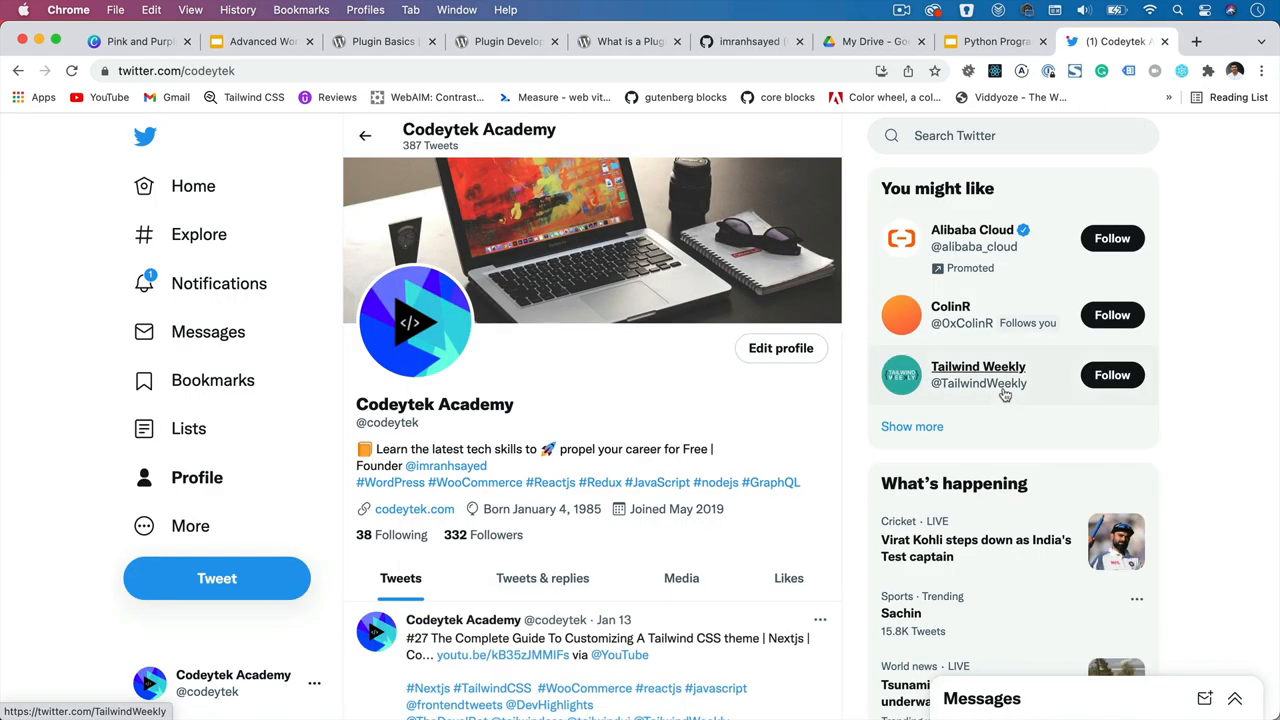
{"action": "mouse_move", "coordinate": [1004, 394]}
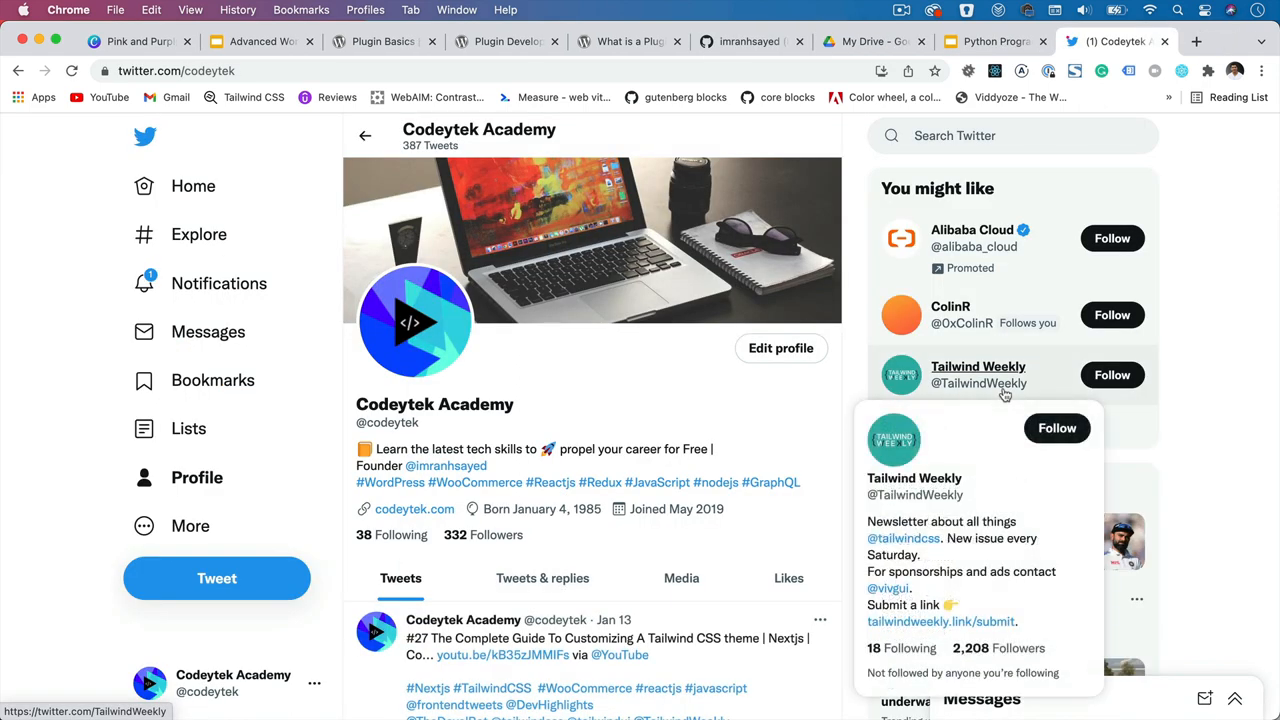